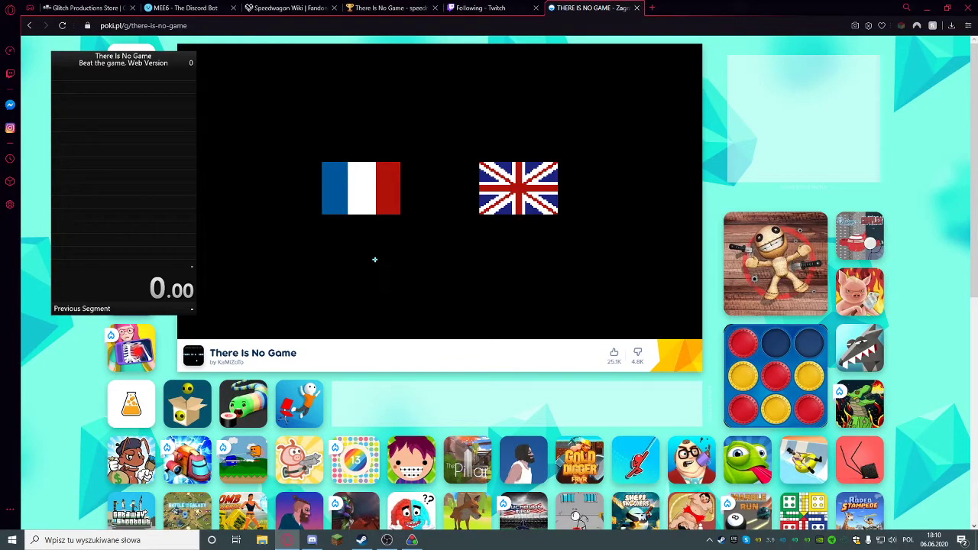
Choose English via the British flag so the intro splash plays with the timer running.
left_click(360, 189)
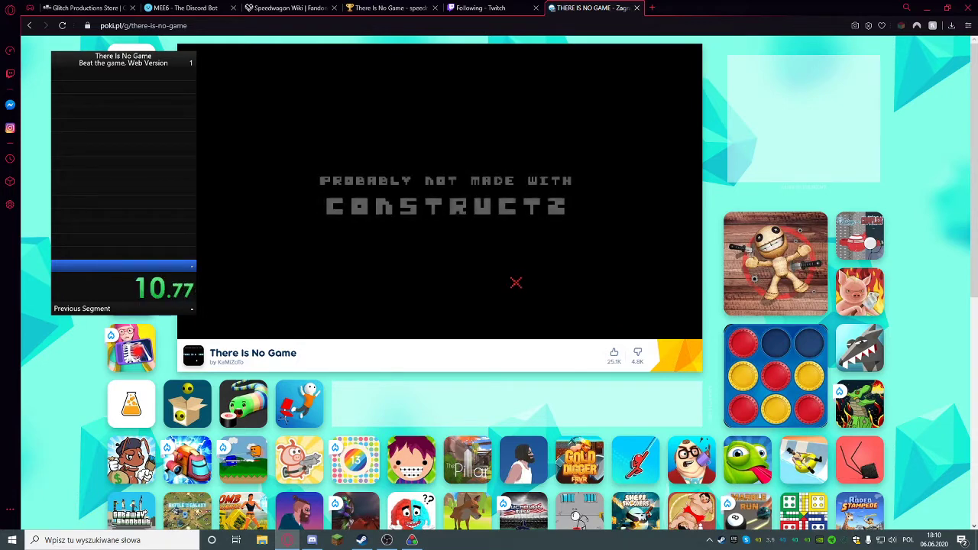
mouse_move(538, 272)
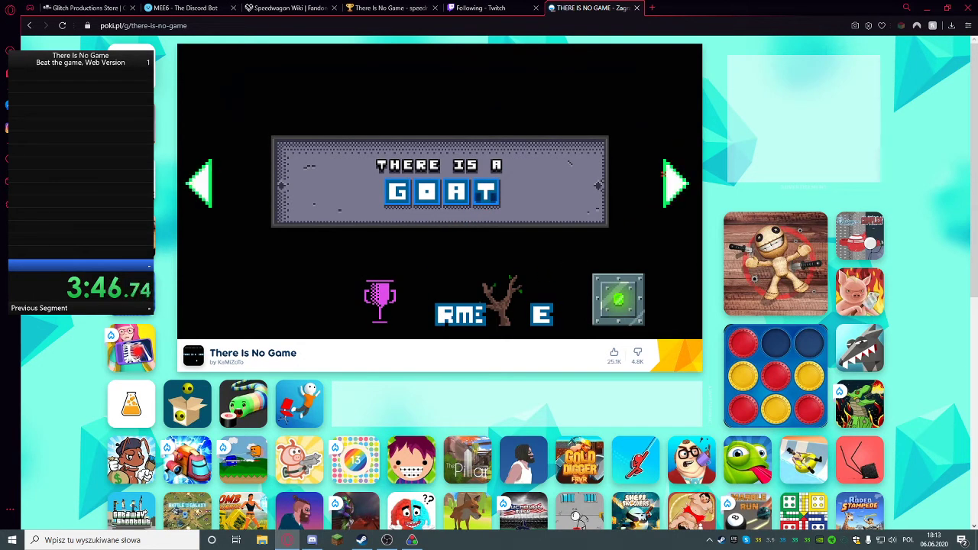
Advance past the 'There is a GOAT' title screen toward the dark YES screen.
left_click(676, 183)
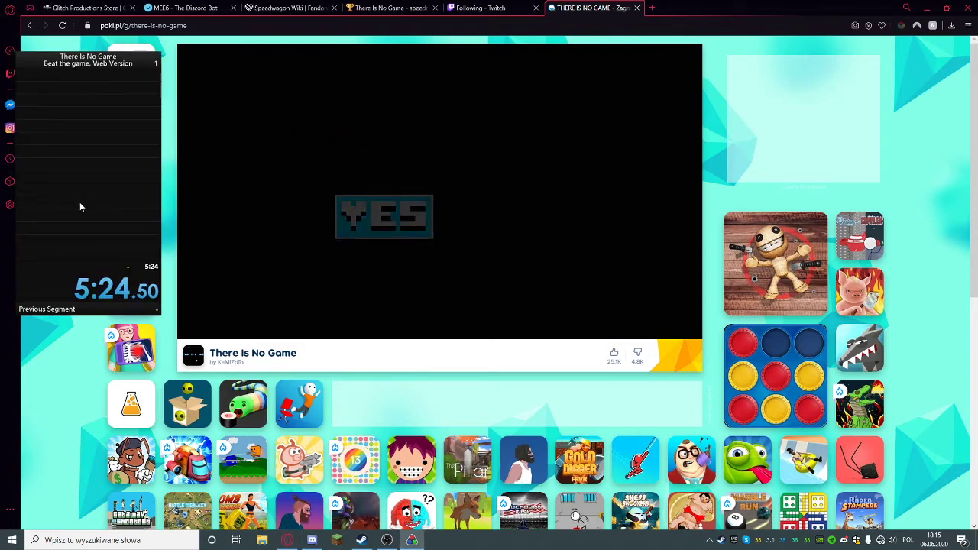
Confirm the final YES to reach the WHY? screen, then bring up OBS from the taskbar.
left_click(384, 217)
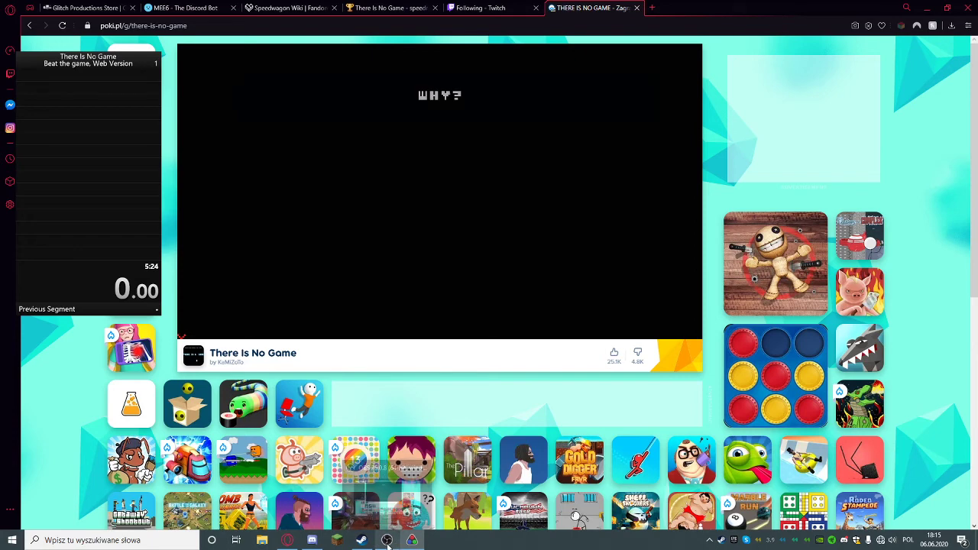
left_click(385, 543)
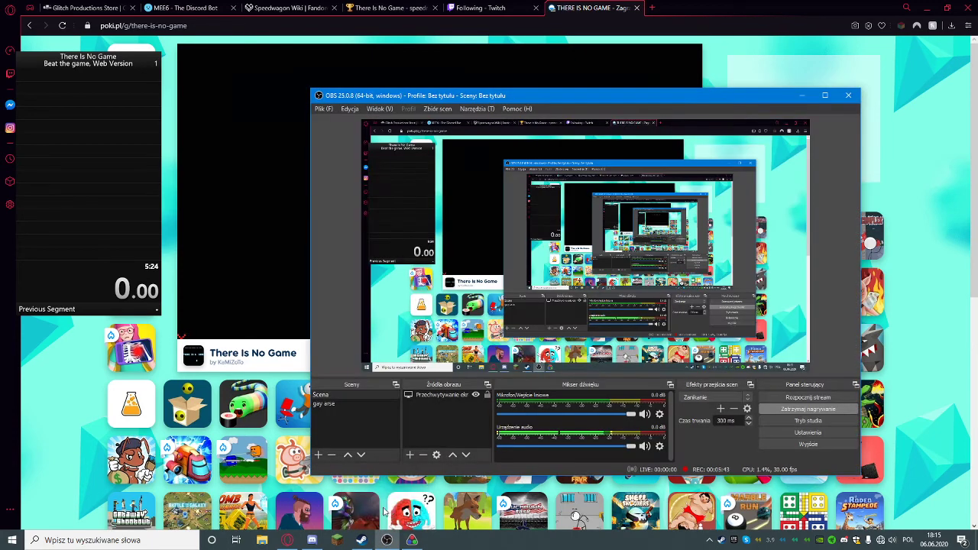